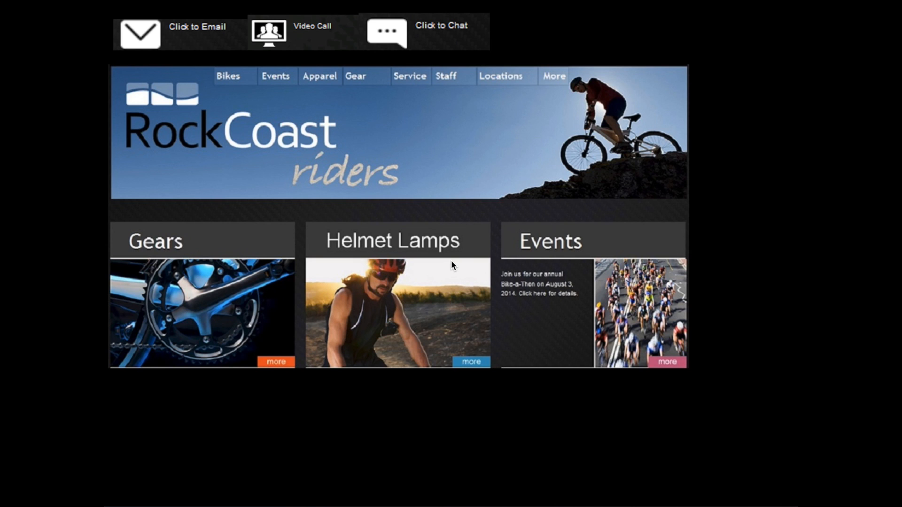
{"action": "mouse_move", "coordinate": [179, 38]}
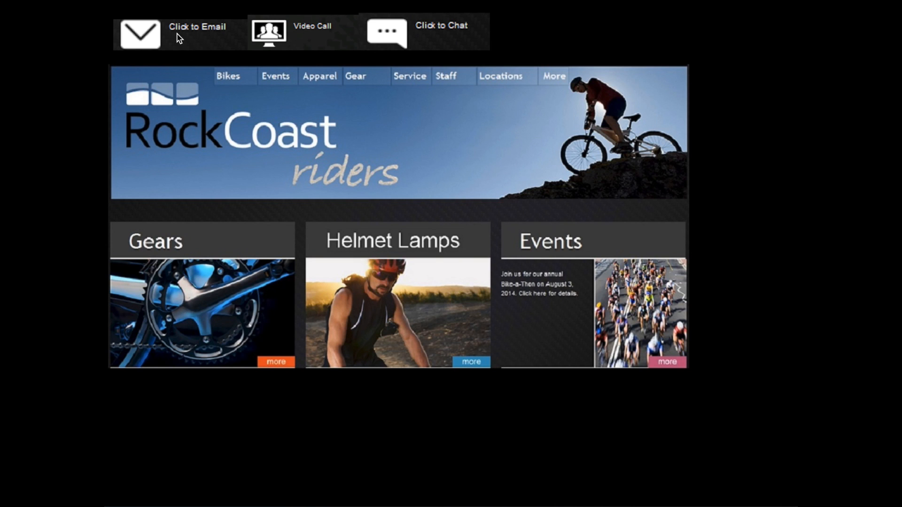
- Start a customer email from the RockCoast Riders homepage via 'Click to Email'
{"action": "left_click", "coordinate": [140, 34]}
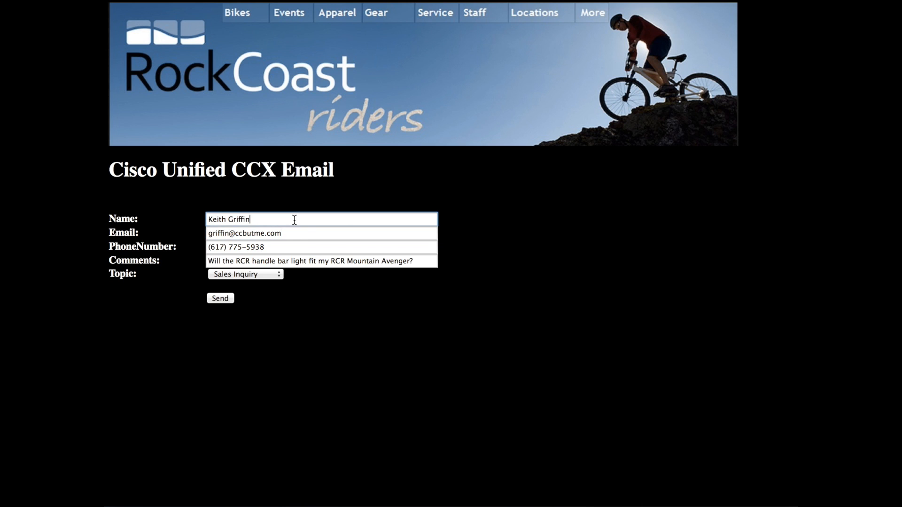
- Choose Sales Inquiry as the topic for the handlebar light question and send the form
{"action": "left_click", "coordinate": [320, 260]}
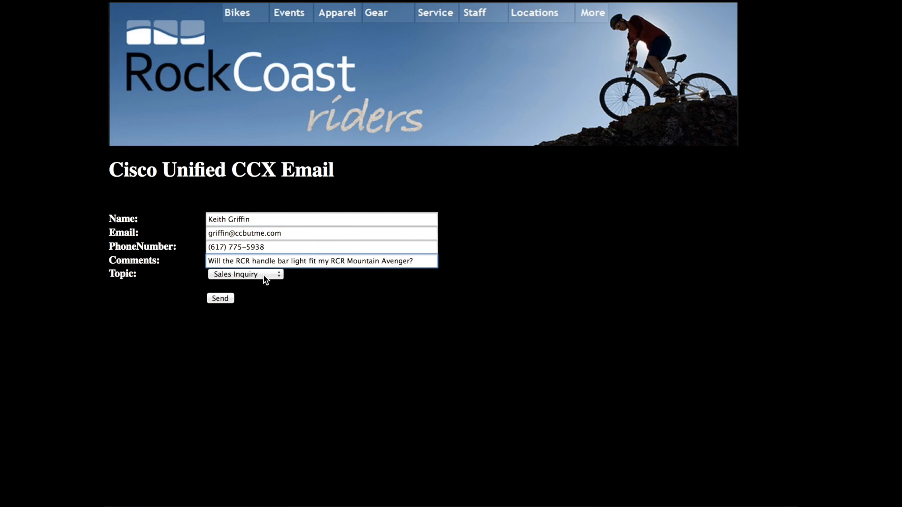
{"action": "left_click", "coordinate": [245, 274]}
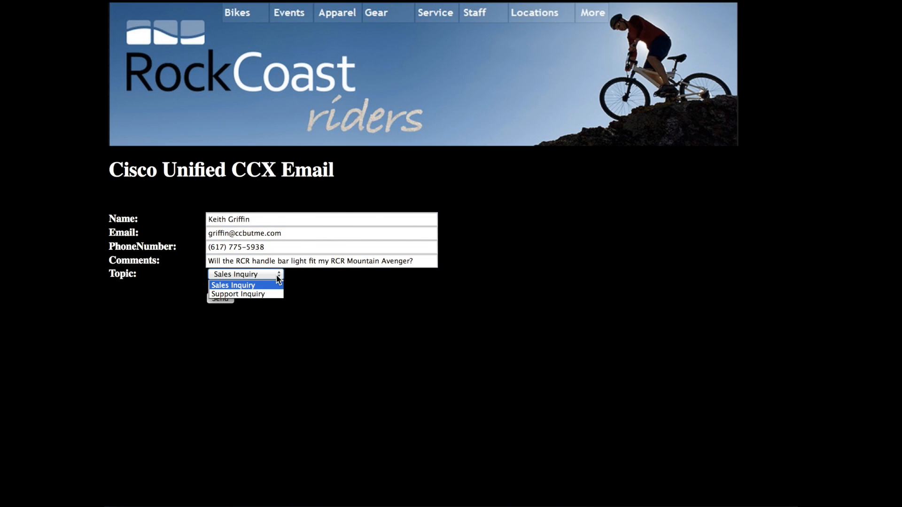
{"action": "left_click", "coordinate": [220, 298]}
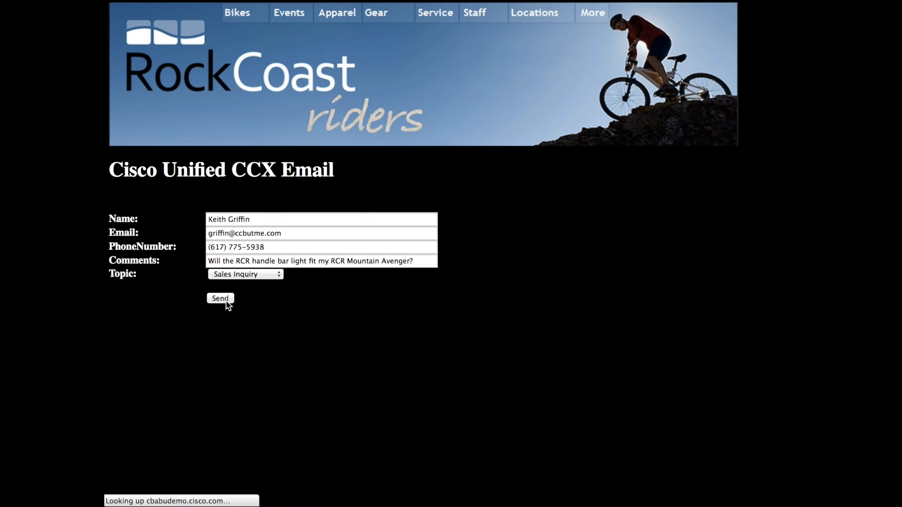
{"action": "left_click", "coordinate": [220, 299]}
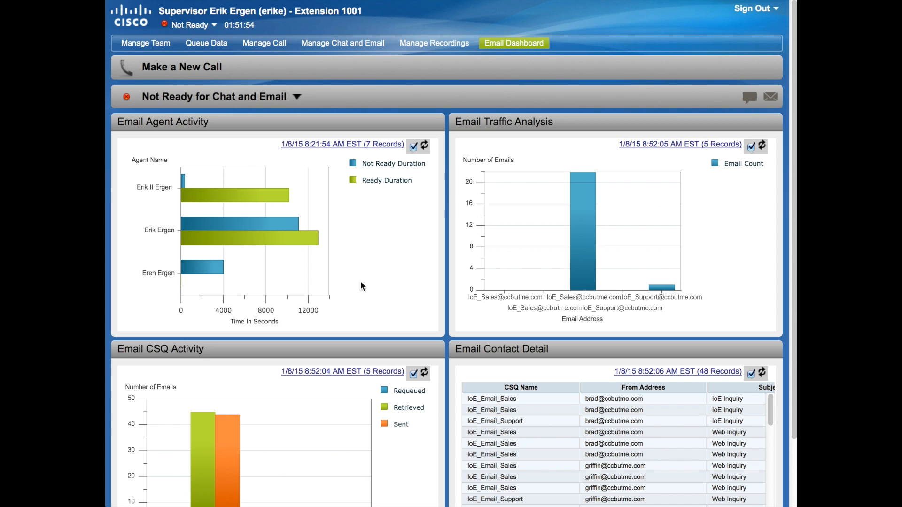
{"action": "mouse_move", "coordinate": [421, 176]}
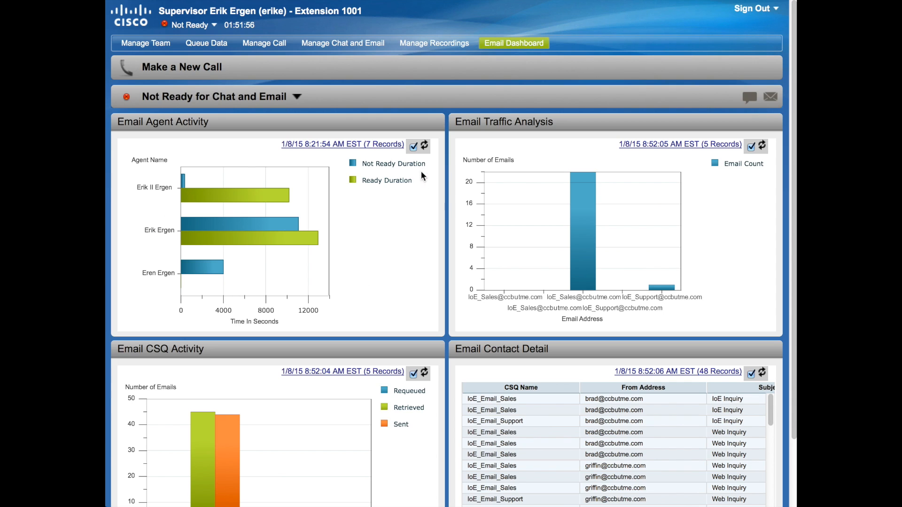
{"action": "mouse_move", "coordinate": [434, 413]}
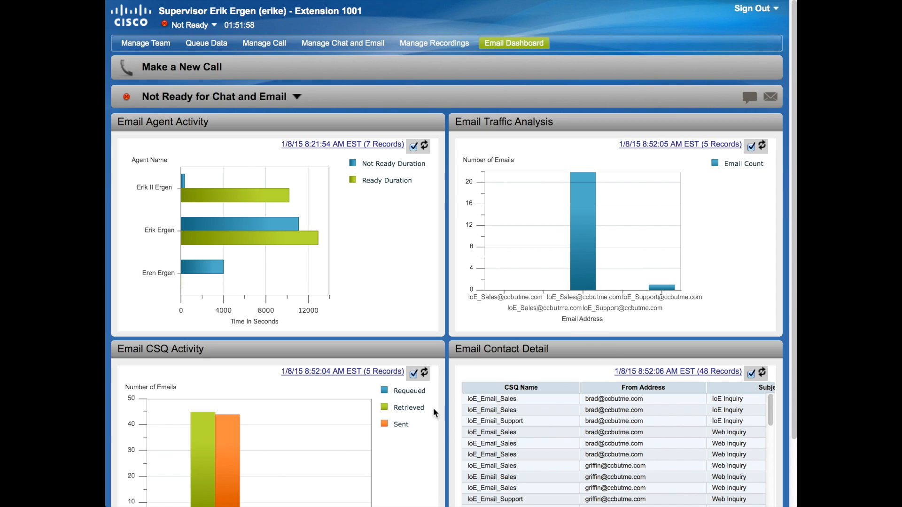
{"action": "scroll", "scroll_direction": "down", "scroll_amount": 3}
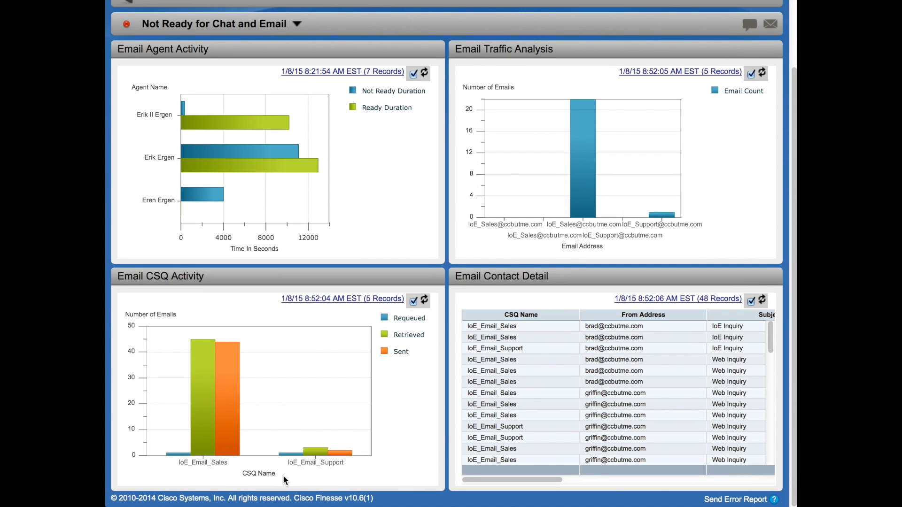
{"action": "mouse_move", "coordinate": [579, 443]}
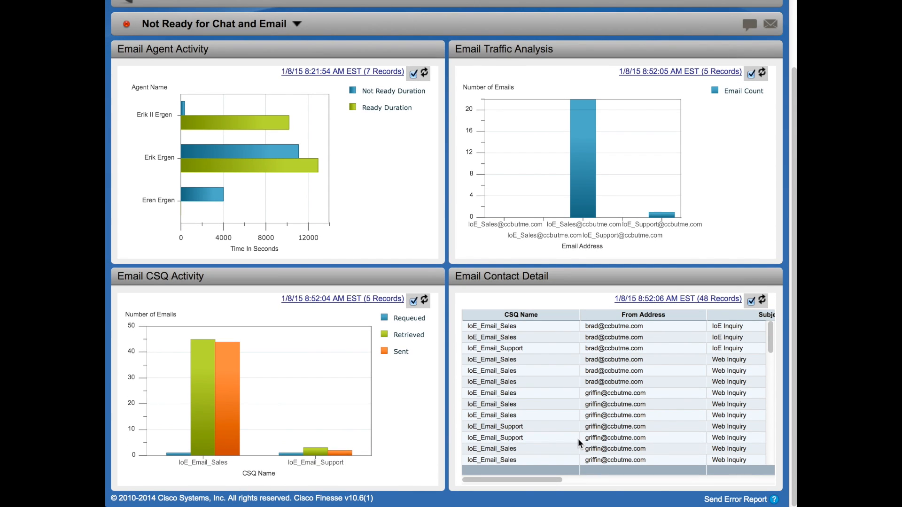
{"action": "scroll", "scroll_direction": "right", "scroll_amount": 3}
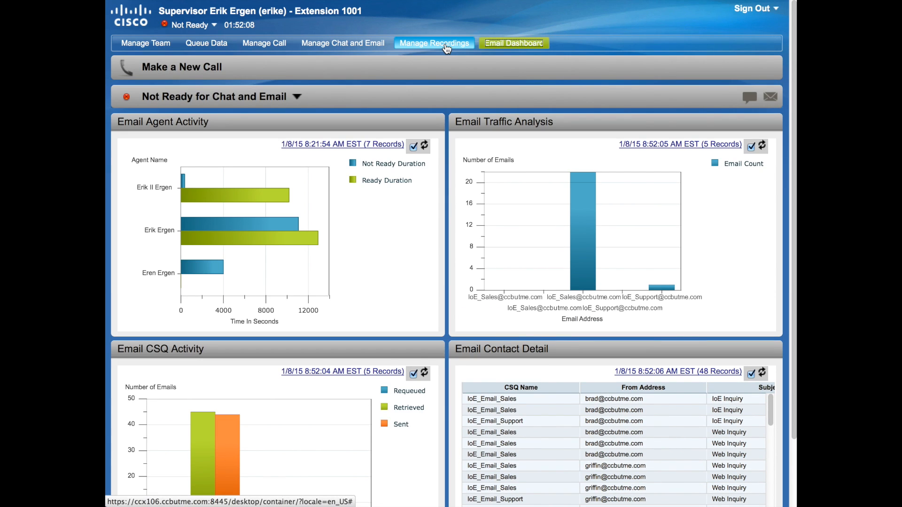
- Show the actively recorded call in Manage Recordings with its participant details expanded
{"action": "left_click", "coordinate": [434, 43]}
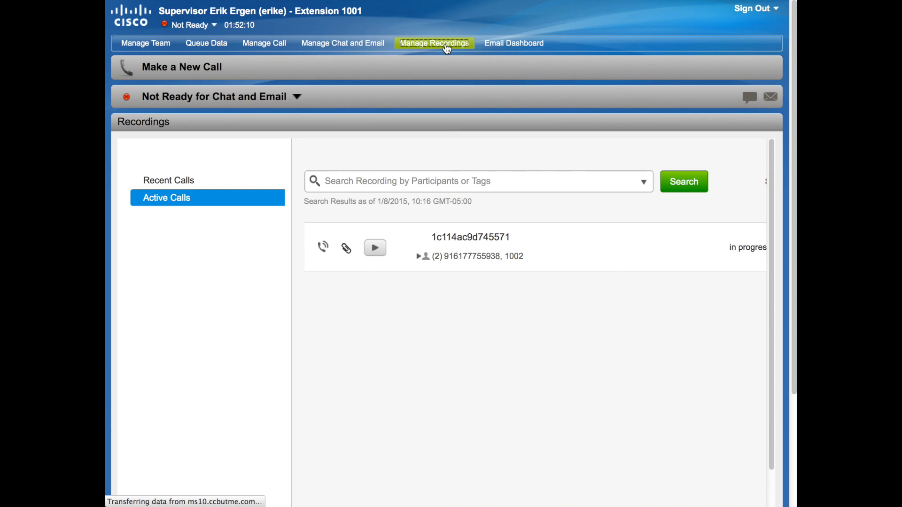
{"action": "left_click", "coordinate": [168, 181]}
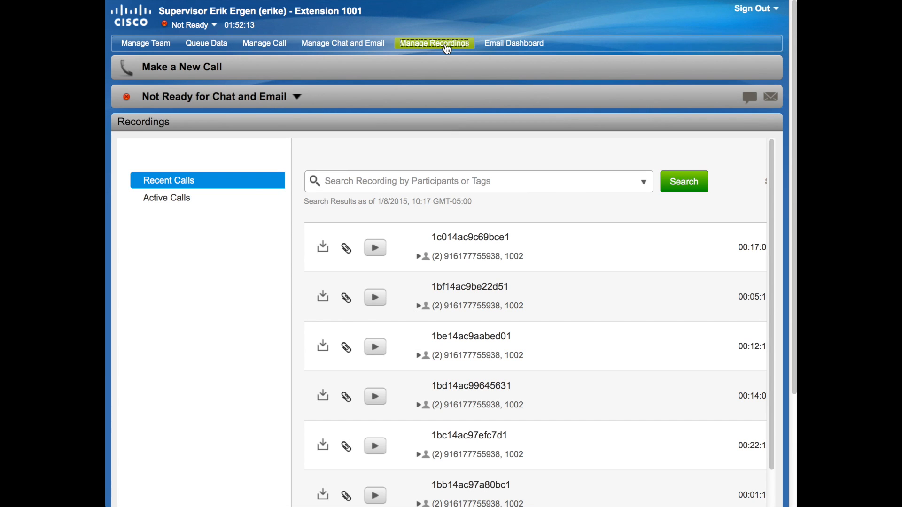
{"action": "left_click", "coordinate": [166, 197]}
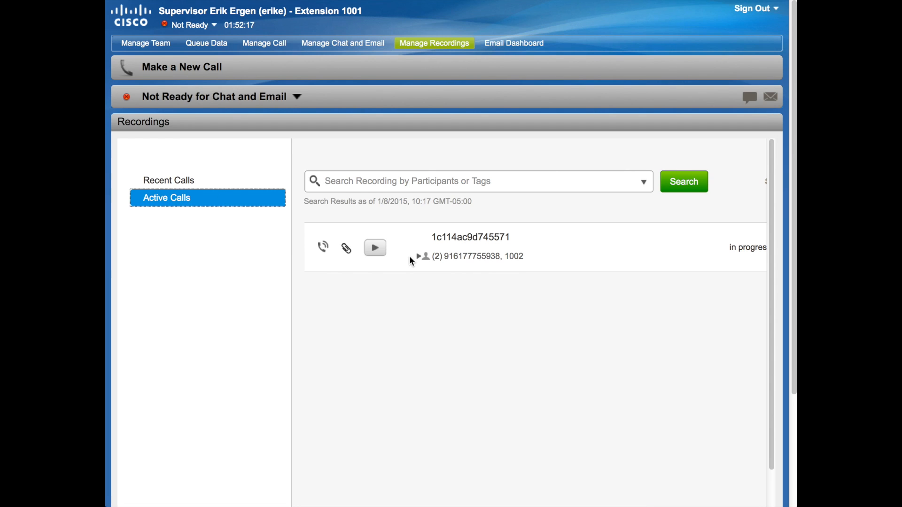
{"action": "left_click", "coordinate": [419, 256]}
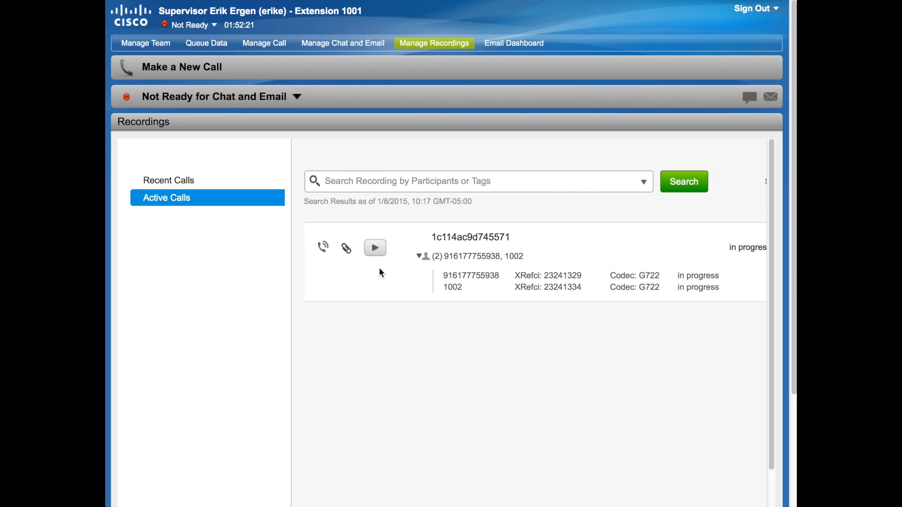
- Return to recent recordings and expand participants of recording 1c014ac9c69bce1
{"action": "left_click", "coordinate": [168, 180]}
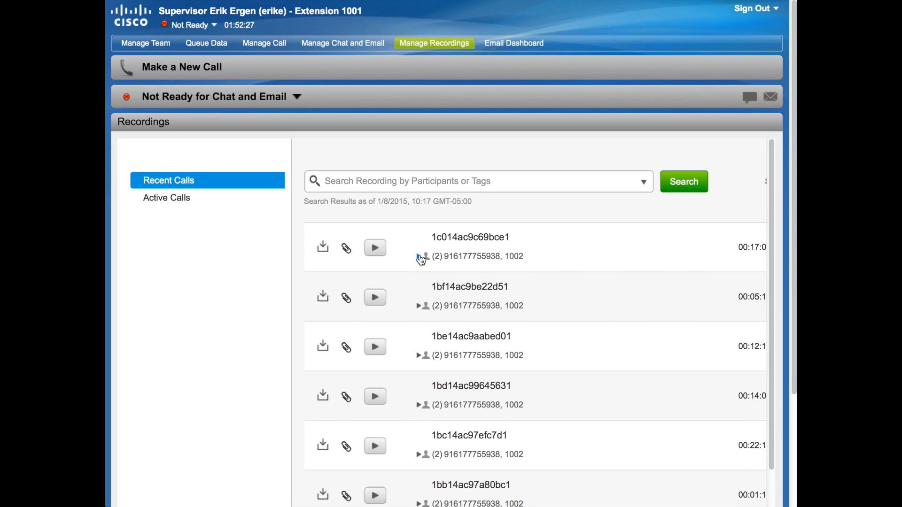
{"action": "left_click", "coordinate": [419, 257]}
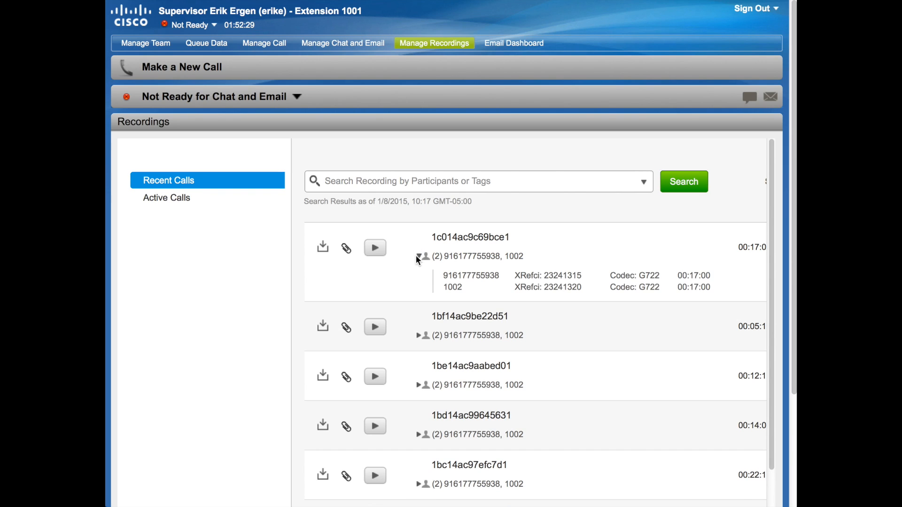
{"action": "mouse_move", "coordinate": [282, 51]}
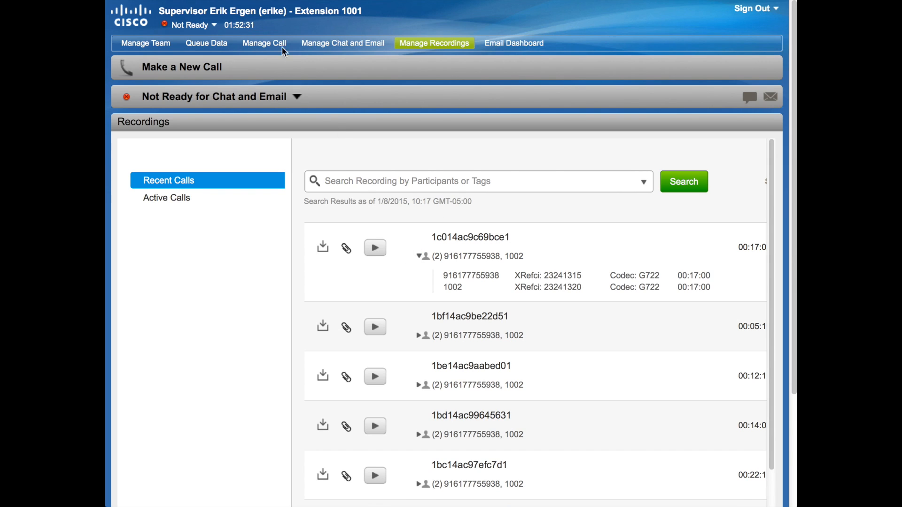
- Check Manage Chat and Email, then Manage Call, finding no active contacts
{"action": "left_click", "coordinate": [342, 42]}
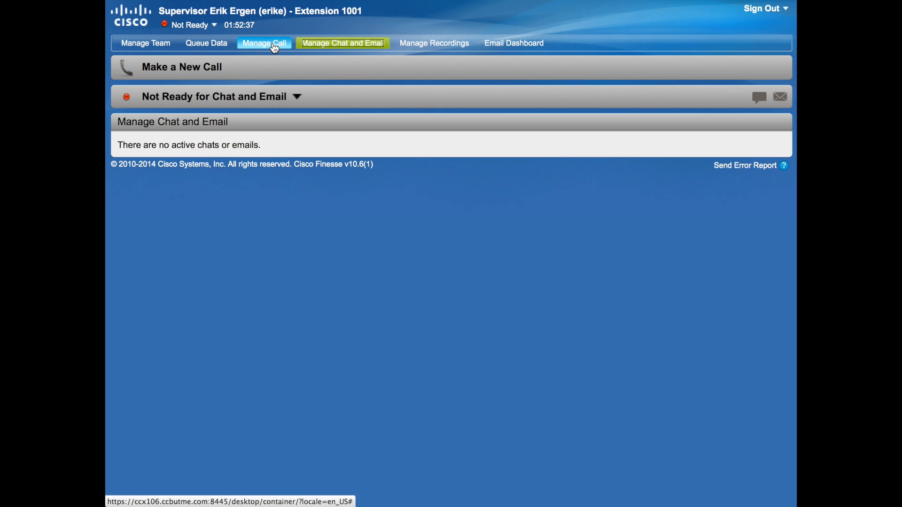
{"action": "left_click", "coordinate": [264, 42]}
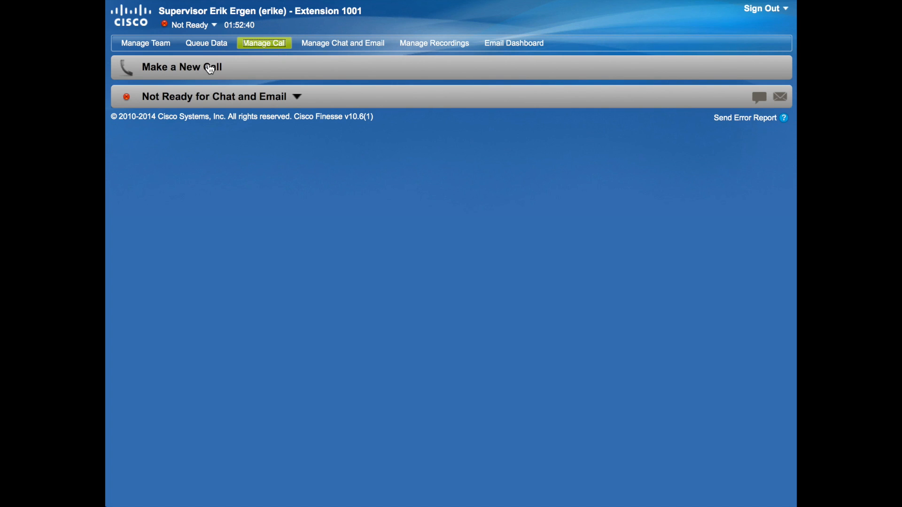
{"action": "left_click", "coordinate": [181, 67]}
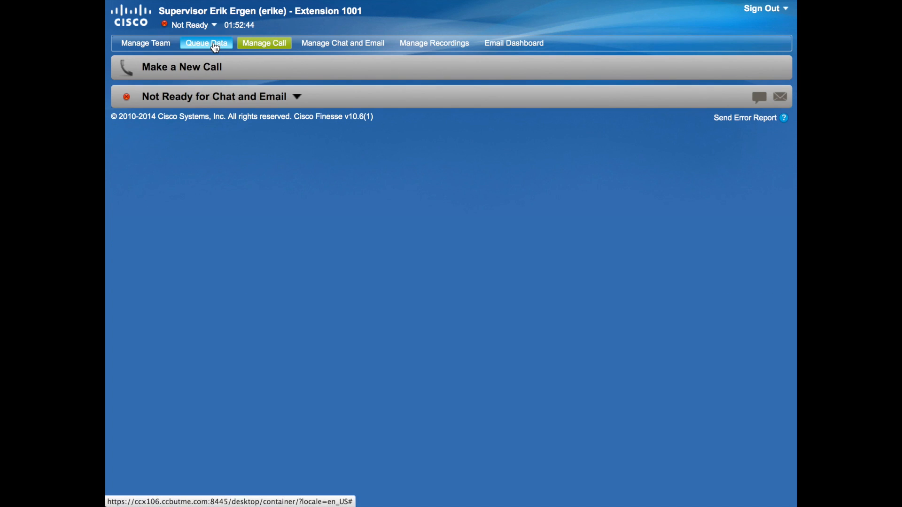
- Show the chat and voice CSQ summary reports under Queue Data
{"action": "left_click", "coordinate": [206, 42]}
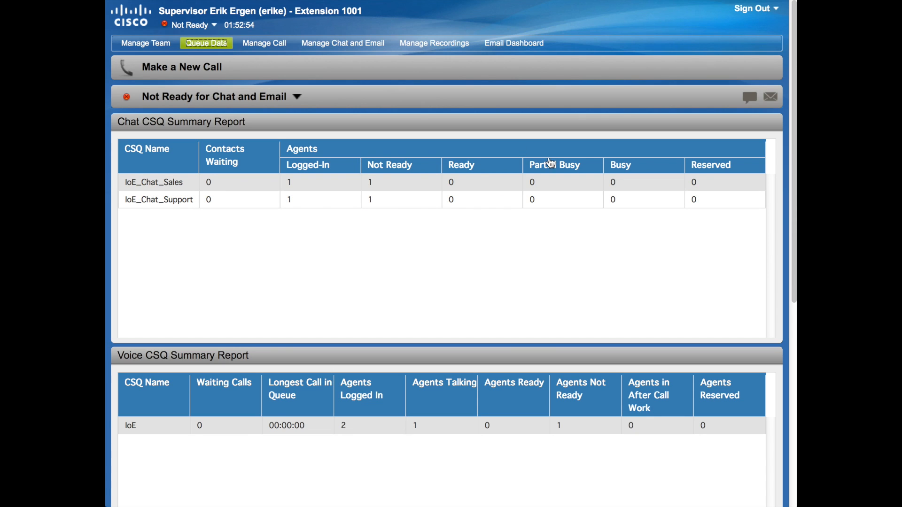
{"action": "mouse_move", "coordinate": [221, 393]}
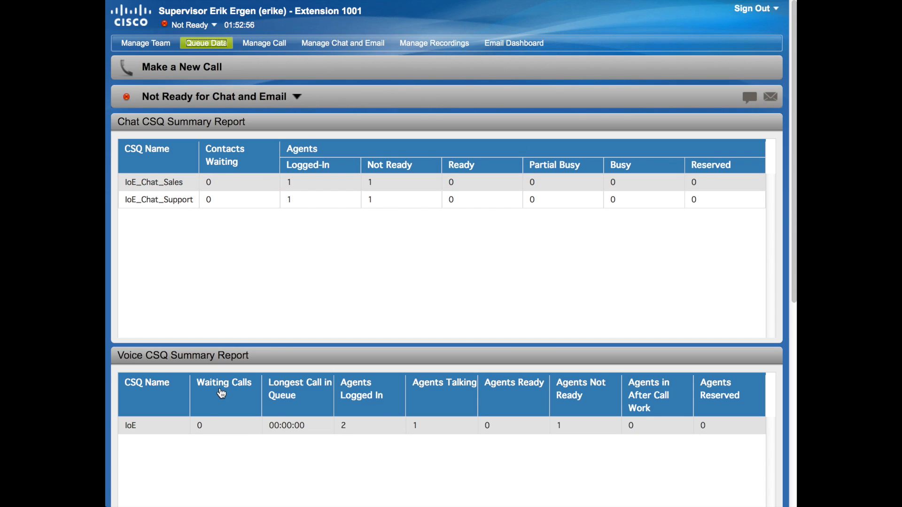
{"action": "mouse_move", "coordinate": [158, 65]}
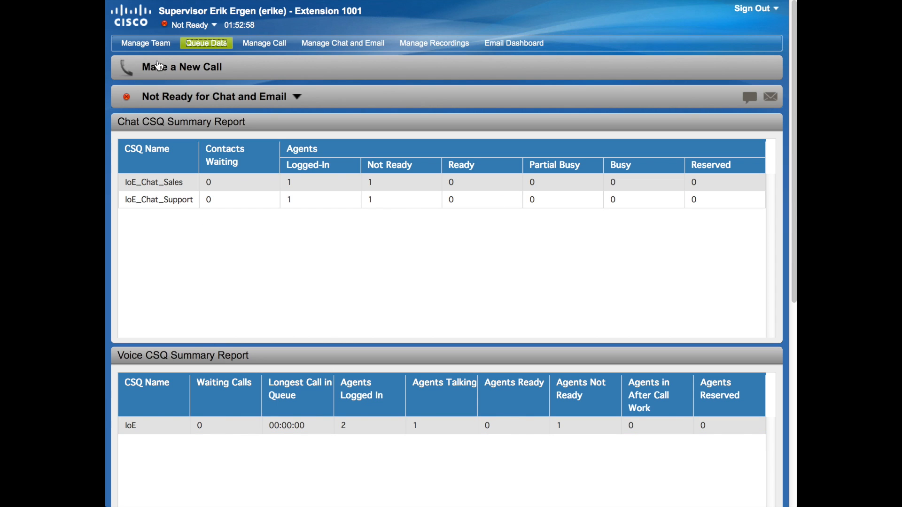
- Review the Manage Team agent states, chat agent statistics and team summary report
{"action": "left_click", "coordinate": [145, 43]}
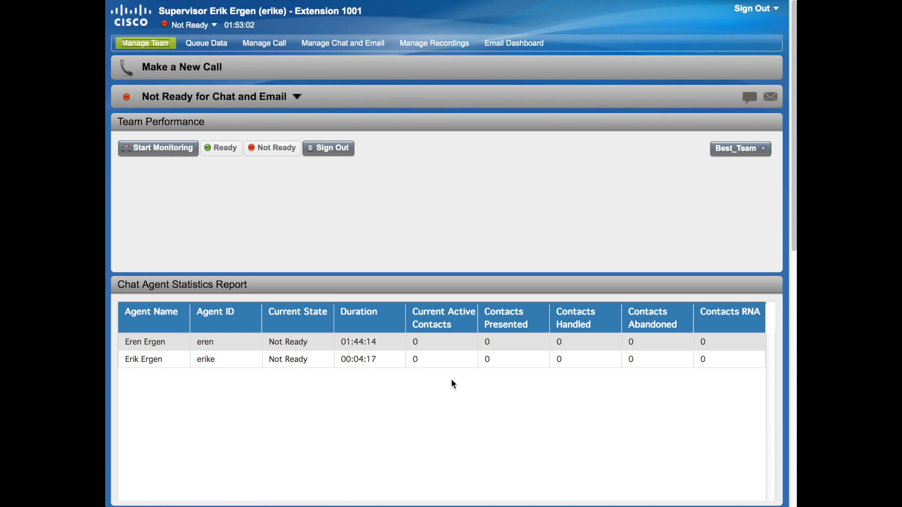
{"action": "scroll", "scroll_direction": "down", "scroll_amount": 3}
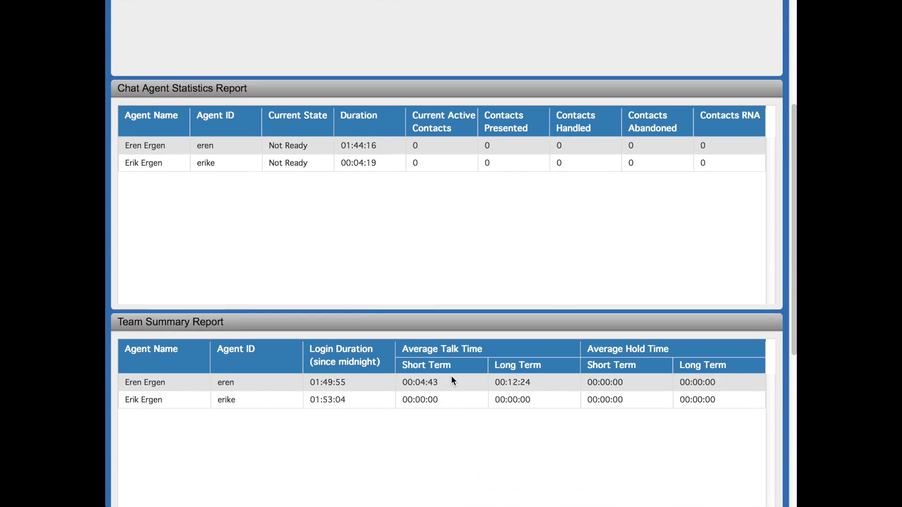
{"action": "scroll", "scroll_direction": "up", "scroll_amount": 3}
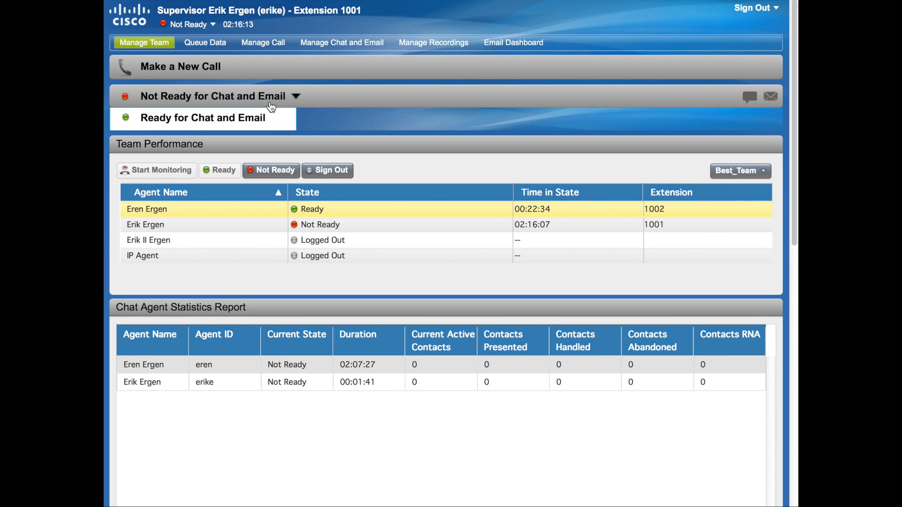
- Set the supervisor state to Ready for Chat and Email
{"action": "left_click", "coordinate": [203, 119]}
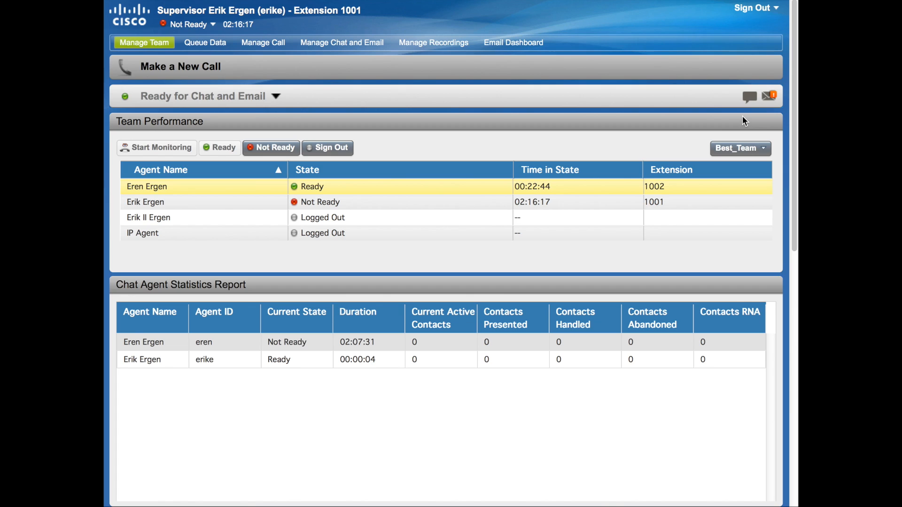
{"action": "mouse_move", "coordinate": [770, 102]}
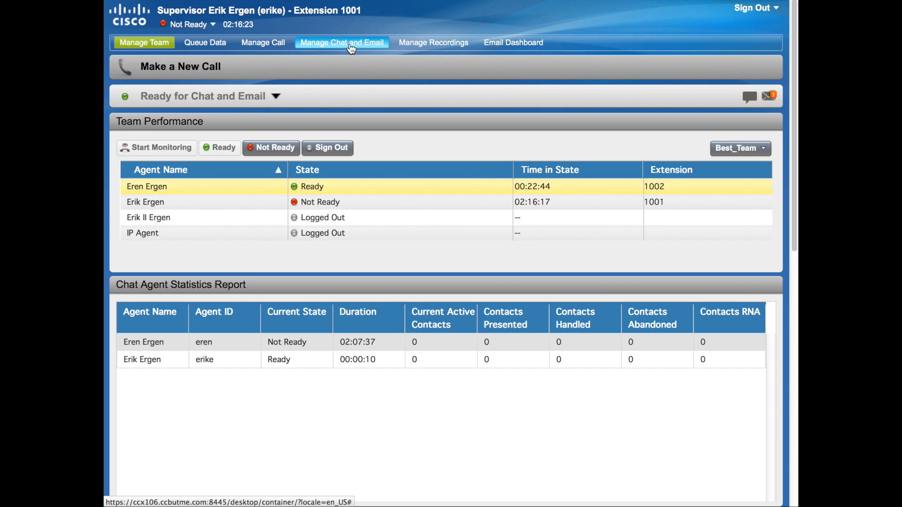
{"action": "left_click", "coordinate": [341, 42]}
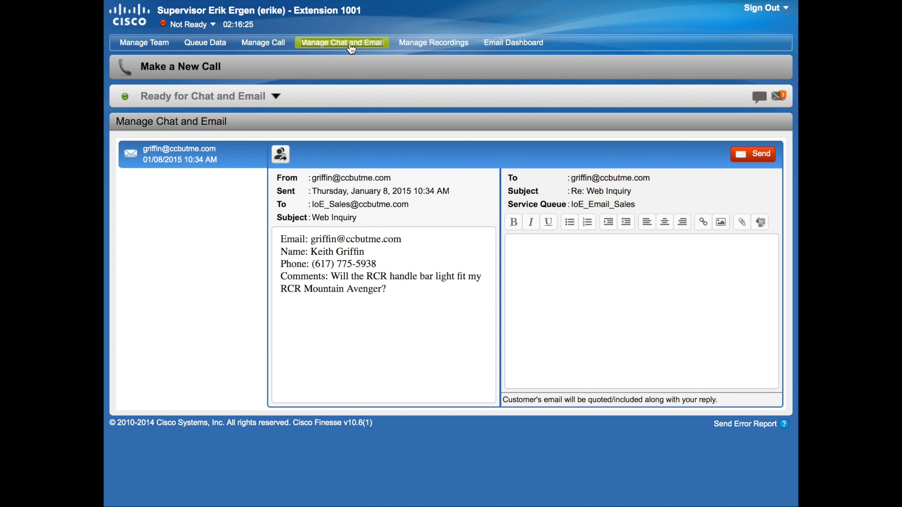
{"action": "mouse_move", "coordinate": [223, 169]}
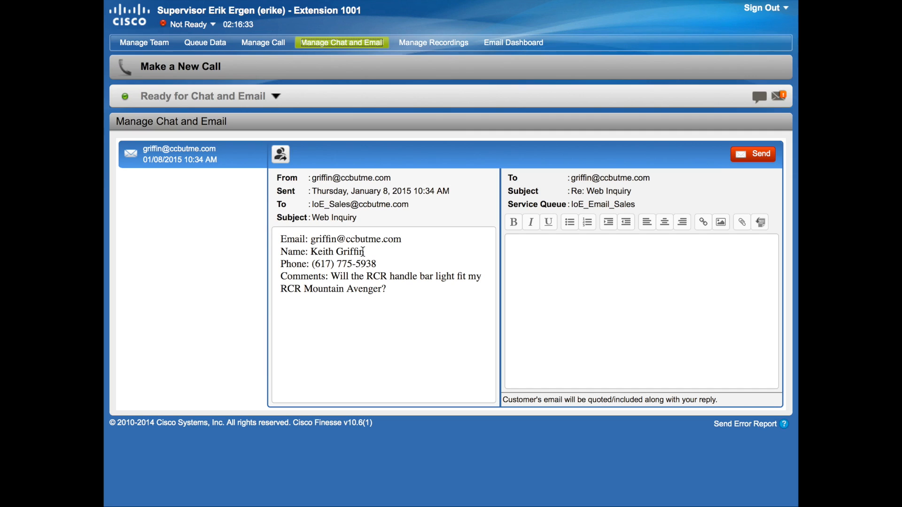
{"action": "mouse_move", "coordinate": [402, 355]}
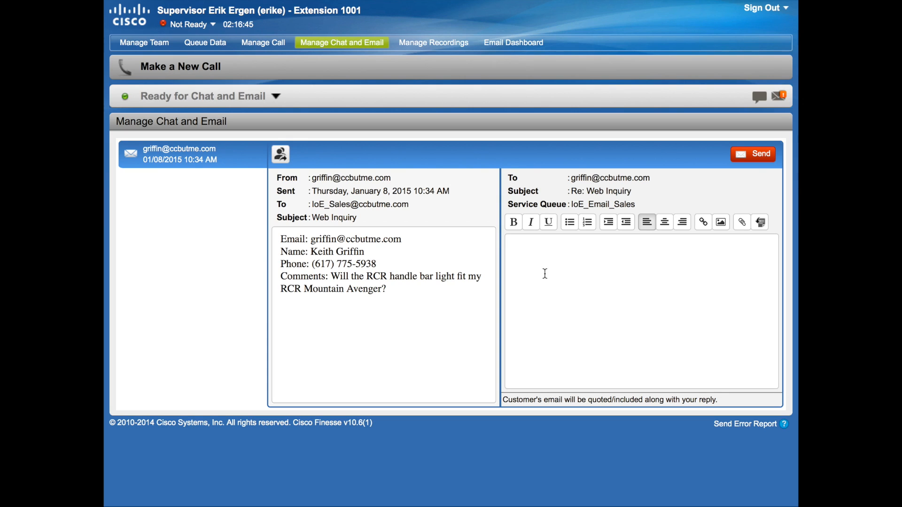
{"action": "mouse_move", "coordinate": [682, 242]}
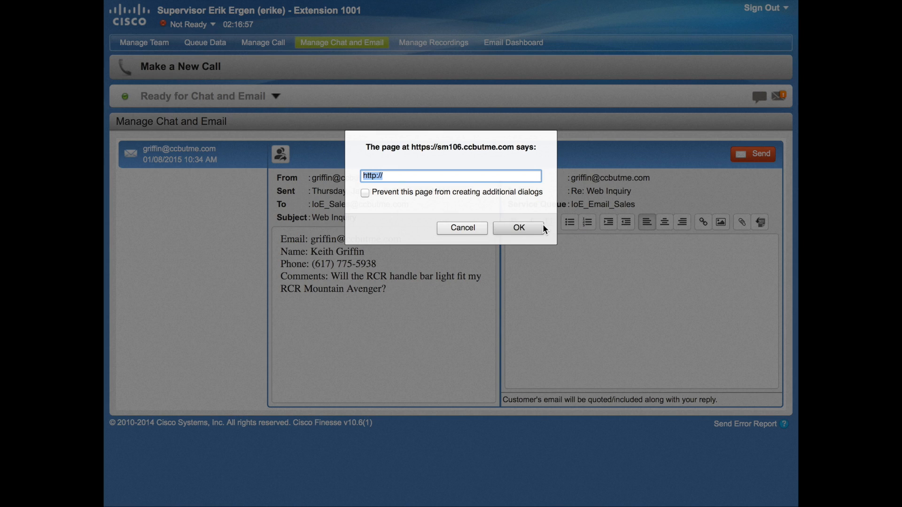
{"action": "left_click", "coordinate": [517, 227]}
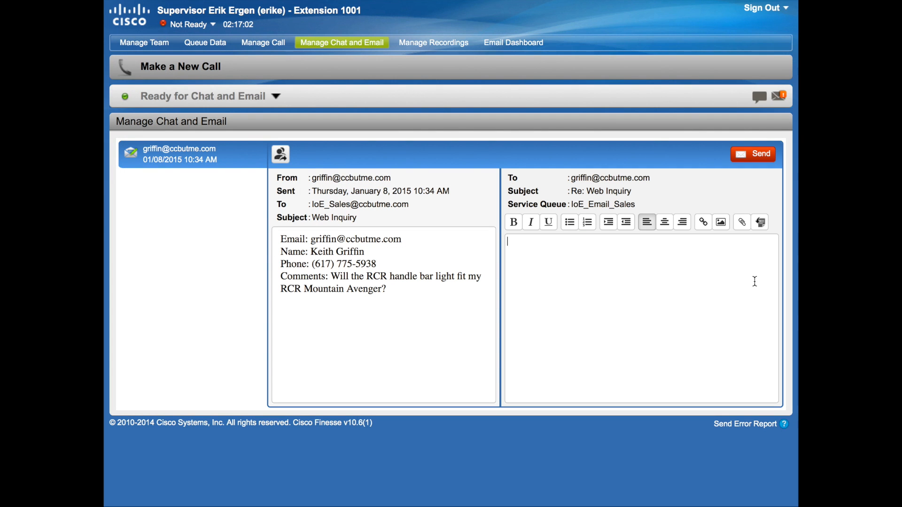
- Insert the RCR_Handle_Bar_Light 10% discount template into the reply and review it
{"action": "left_click", "coordinate": [759, 222]}
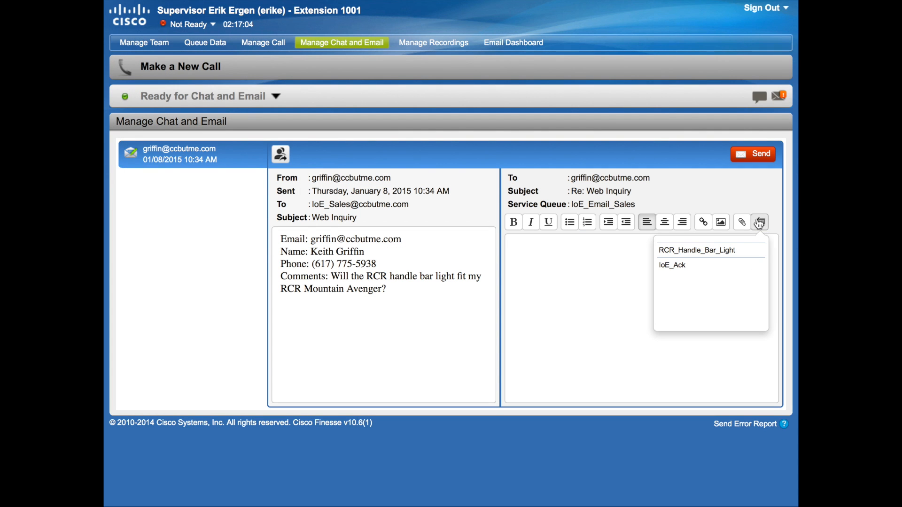
{"action": "mouse_move", "coordinate": [696, 250]}
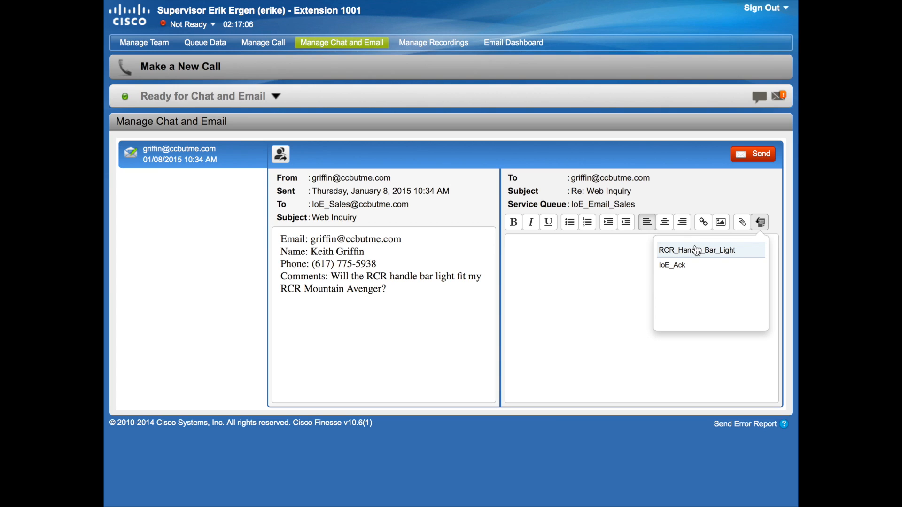
{"action": "left_click", "coordinate": [696, 250]}
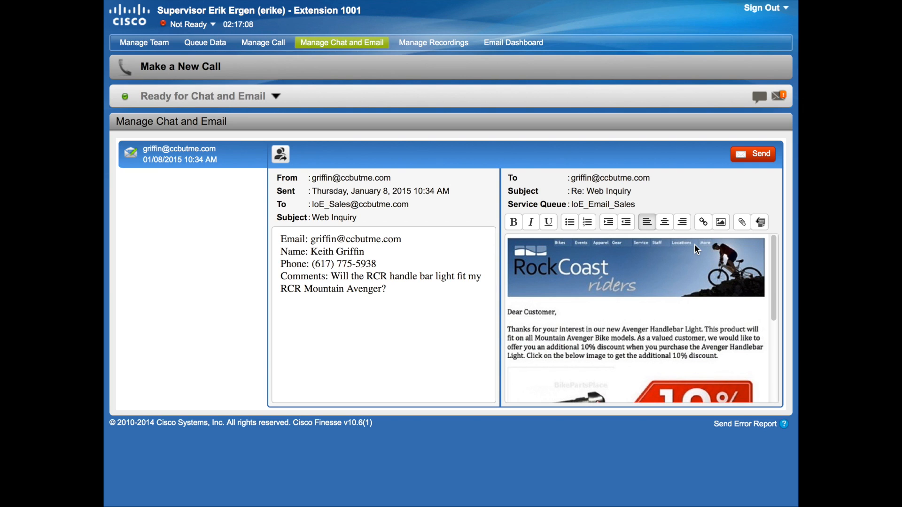
{"action": "mouse_move", "coordinate": [680, 354]}
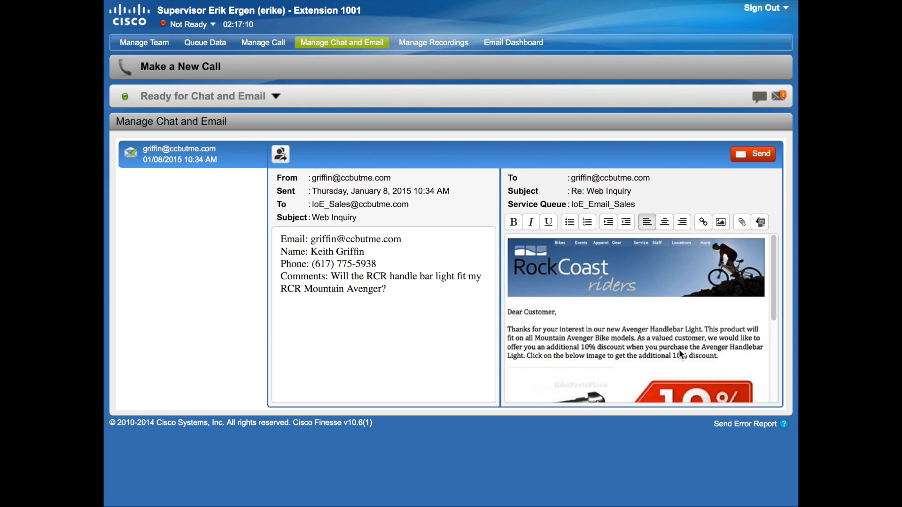
{"action": "scroll", "scroll_direction": "down", "scroll_amount": 3}
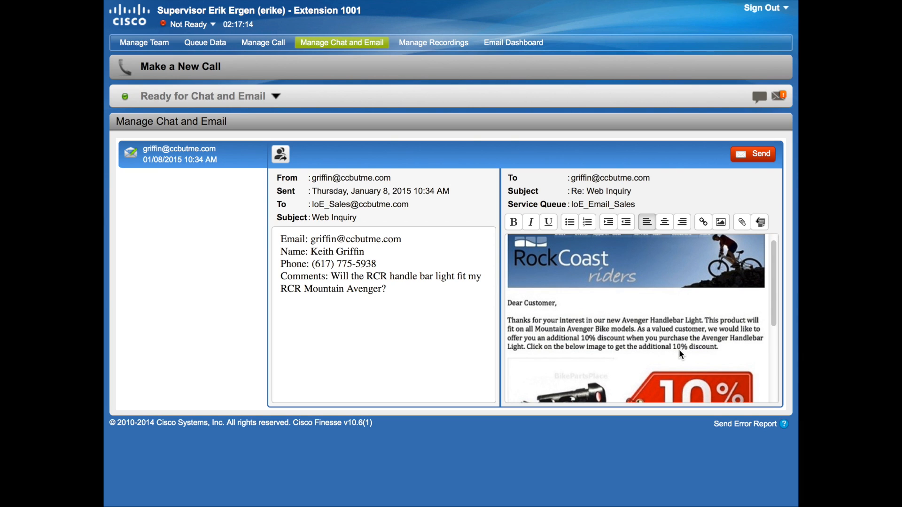
{"action": "scroll", "scroll_direction": "down", "scroll_amount": 3}
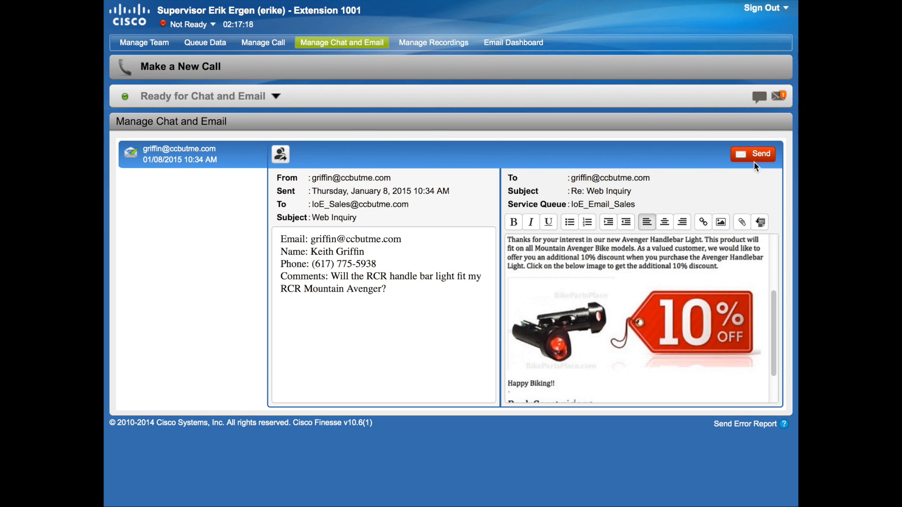
- Send the discount reply to the customer
{"action": "left_click", "coordinate": [753, 153]}
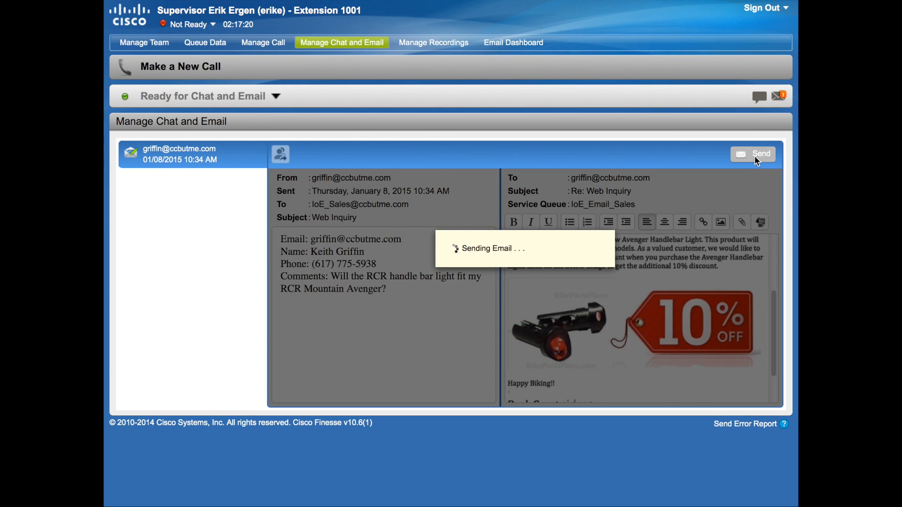
{"action": "left_click", "coordinate": [760, 154]}
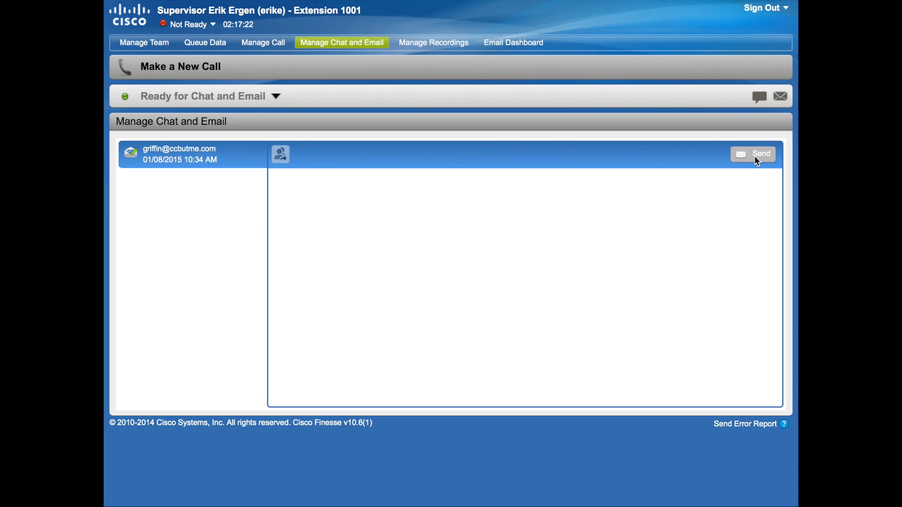
{"action": "left_click", "coordinate": [752, 154]}
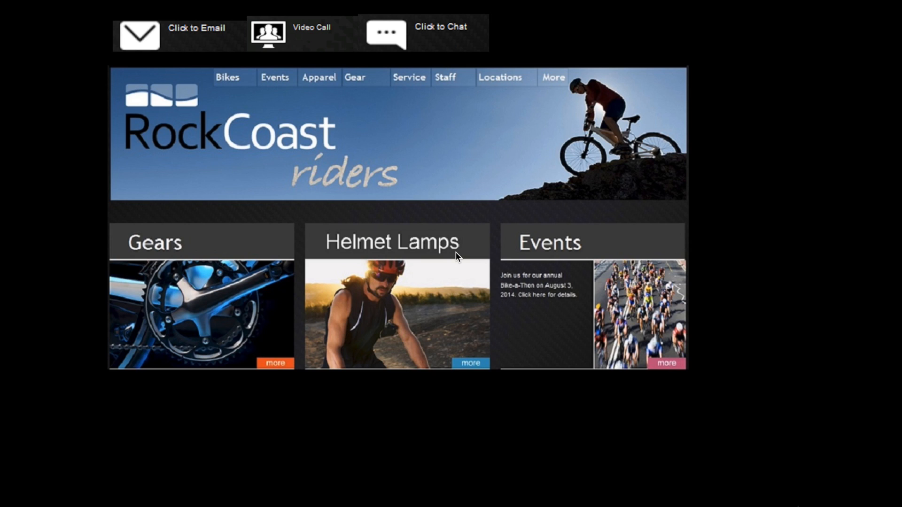
{"action": "mouse_move", "coordinate": [435, 51]}
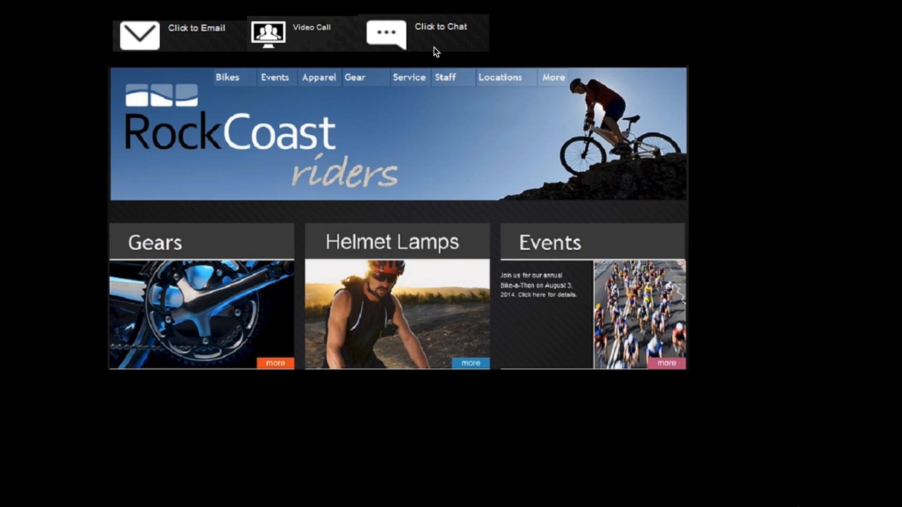
{"action": "mouse_move", "coordinate": [439, 40]}
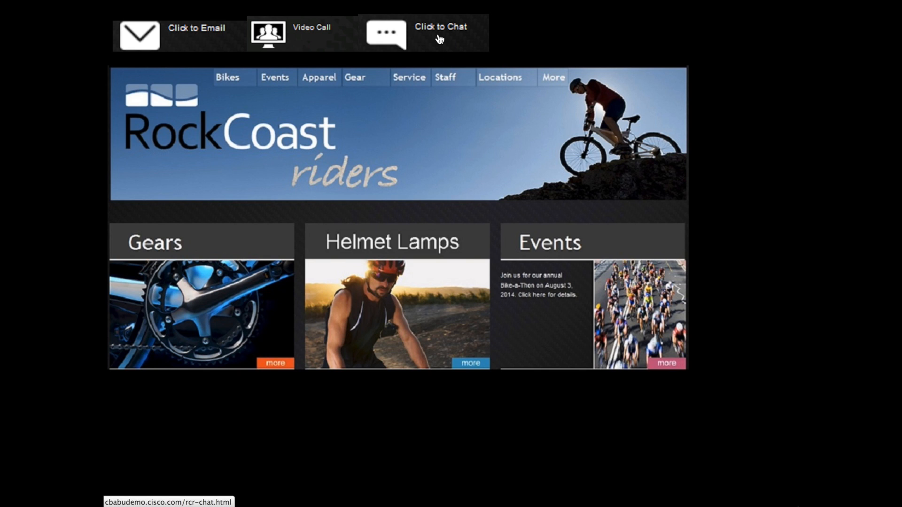
- Submit a Sales Inquiry web chat request about the helmet lamp from the website
{"action": "left_click", "coordinate": [439, 32]}
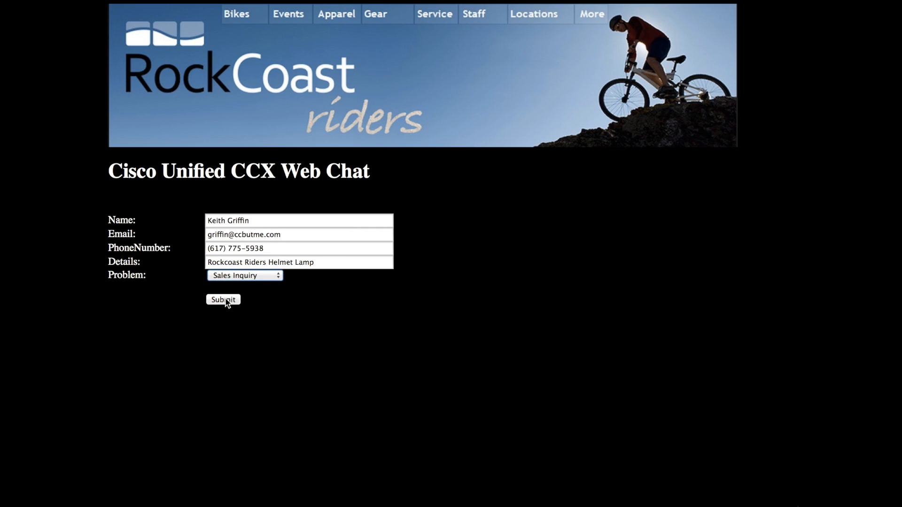
{"action": "left_click", "coordinate": [223, 300]}
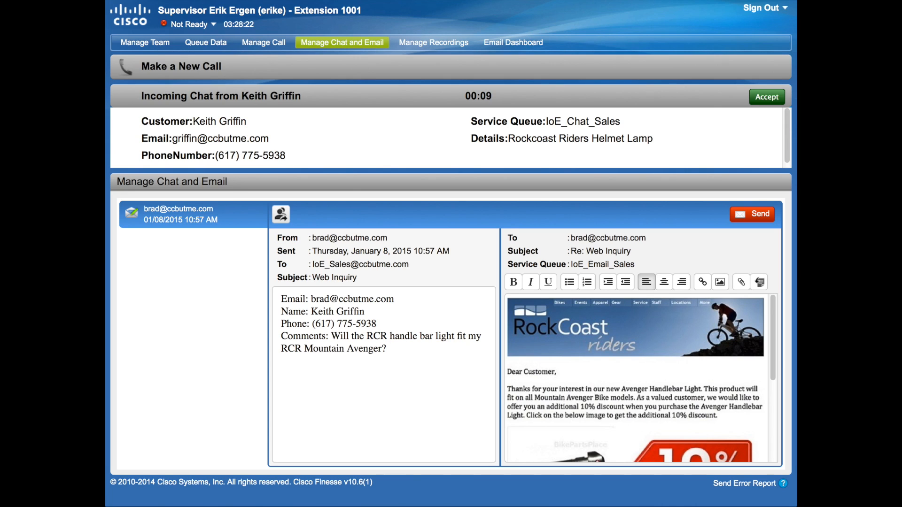
{"action": "mouse_move", "coordinate": [602, 127]}
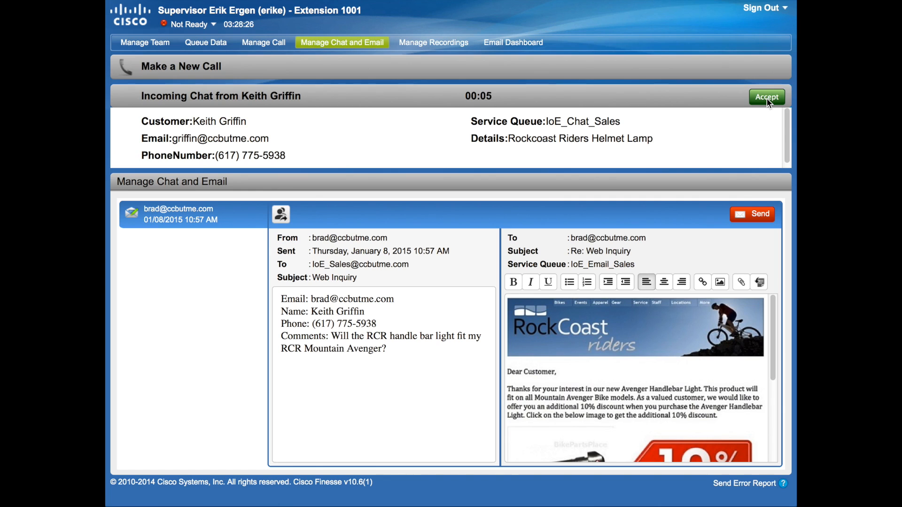
{"action": "left_click", "coordinate": [766, 97]}
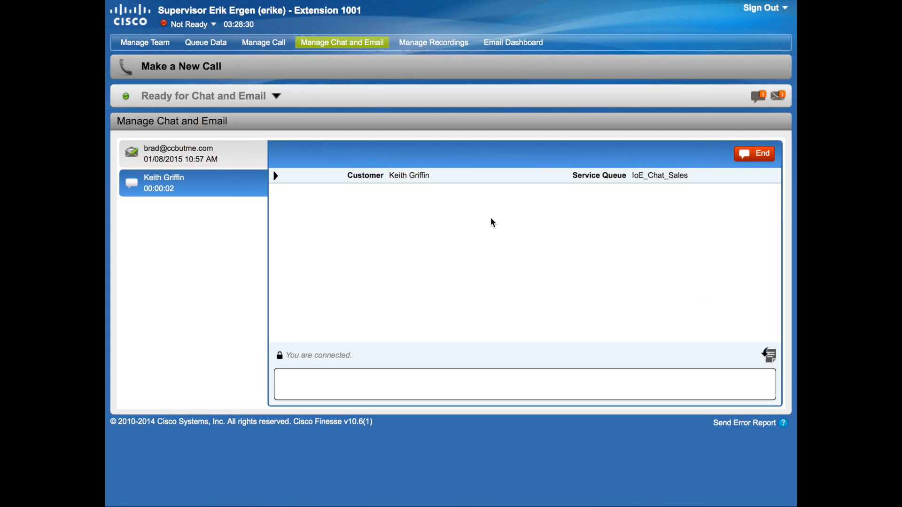
{"action": "left_click", "coordinate": [276, 176]}
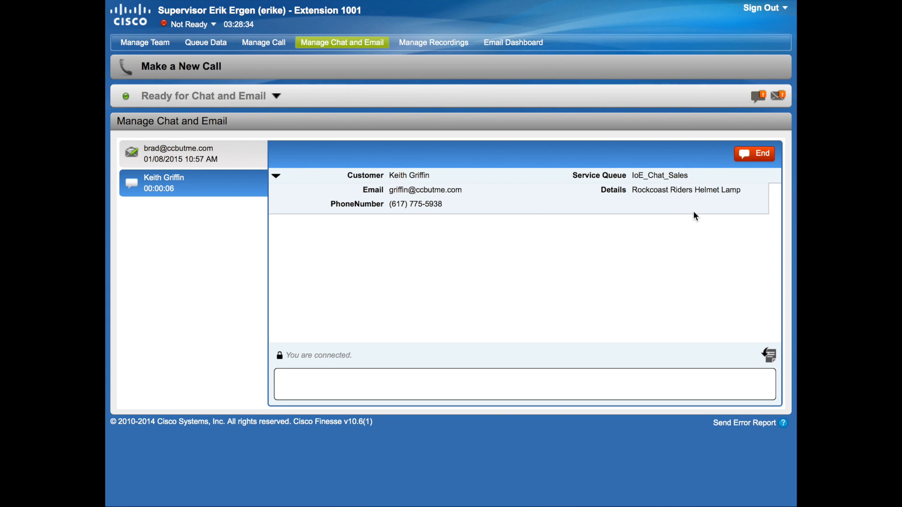
{"action": "left_click", "coordinate": [277, 176]}
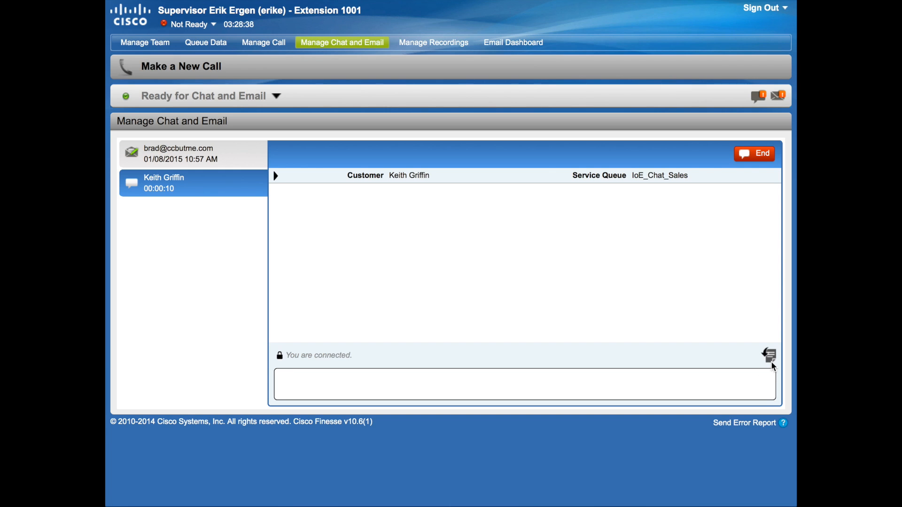
- Greet the customer with the RCR_Salute predefined response
{"action": "left_click", "coordinate": [769, 355]}
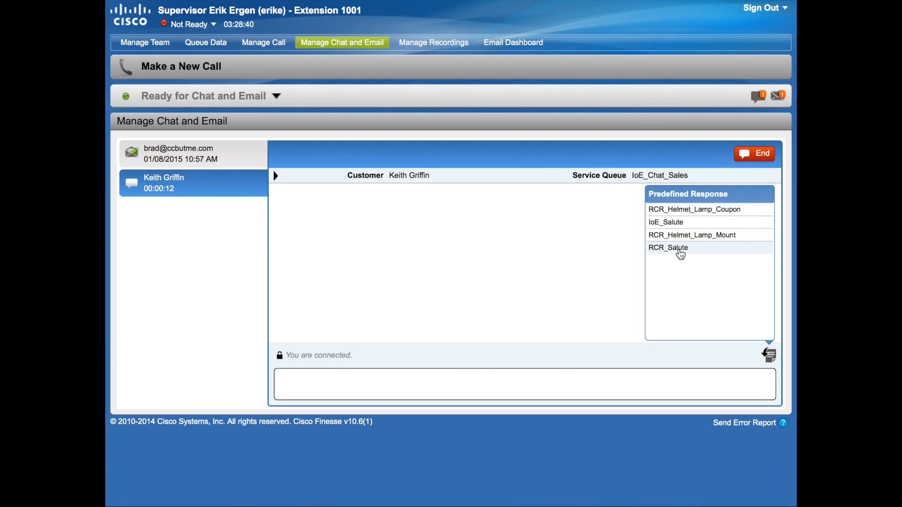
{"action": "left_click", "coordinate": [667, 247]}
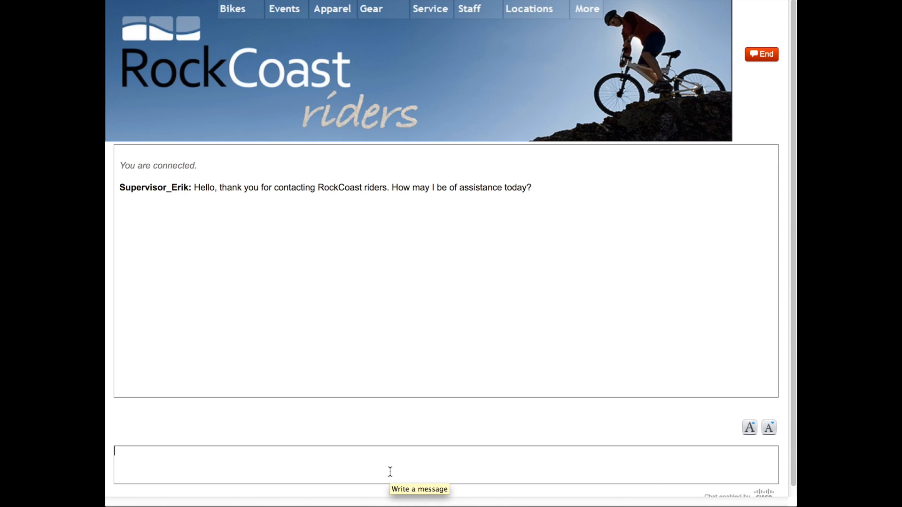
- Send the customer's question asking how the RockCoast riders helmet lamp attaches to a helmet
{"action": "type", "text": "I am looking at the RockCoast riders helmet lamp and I can't figure out how that would attach to my helmet"}
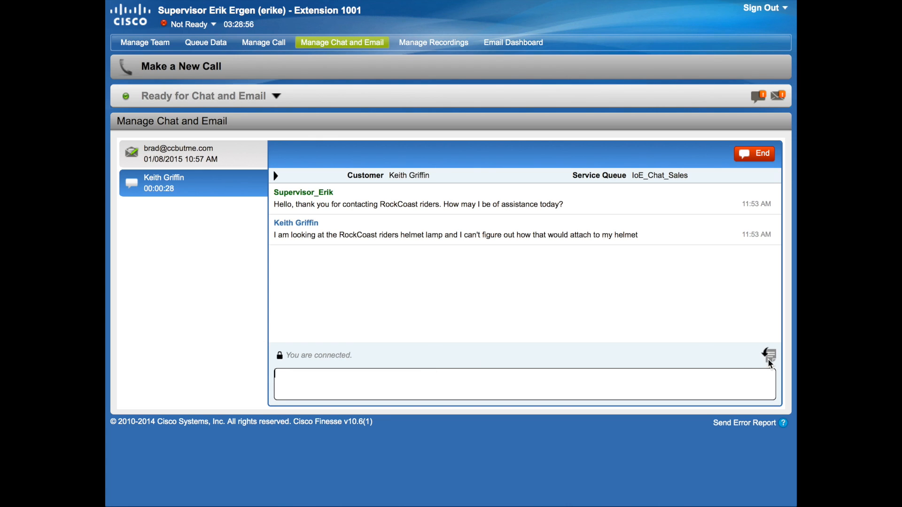
- Reply with the RCR_Helmet_Lamp_Mount predefined response explaining the universal connector and video link
{"action": "left_click", "coordinate": [769, 356]}
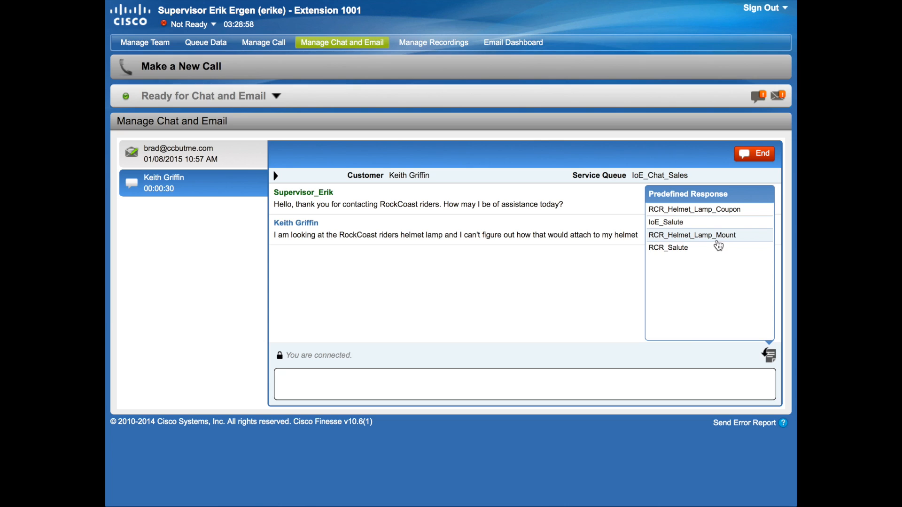
{"action": "left_click", "coordinate": [693, 235]}
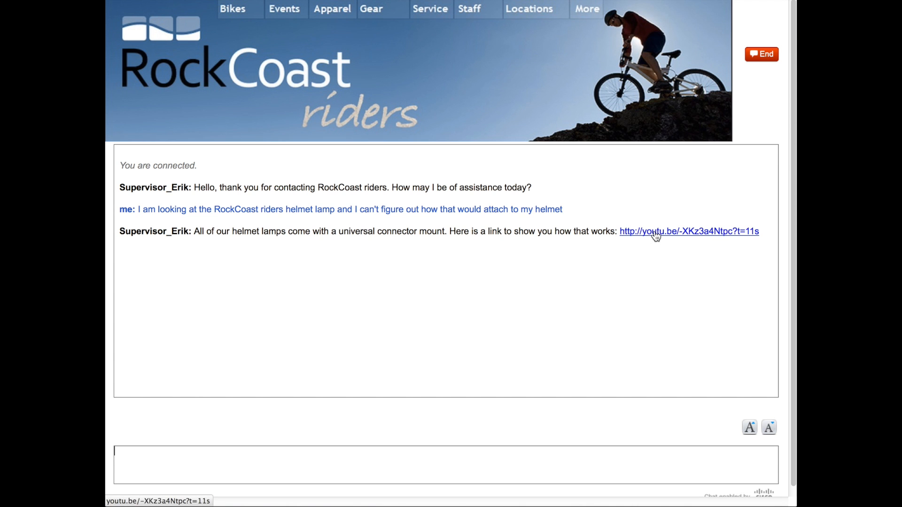
- Send a 'thank you' goodbye message and end the web chat session
{"action": "left_click", "coordinate": [689, 231]}
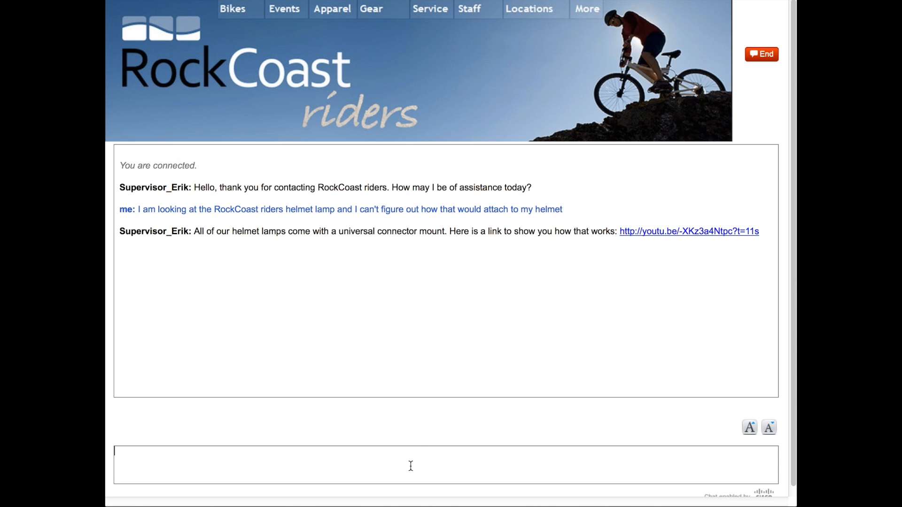
{"action": "type", "text": "thank you"}
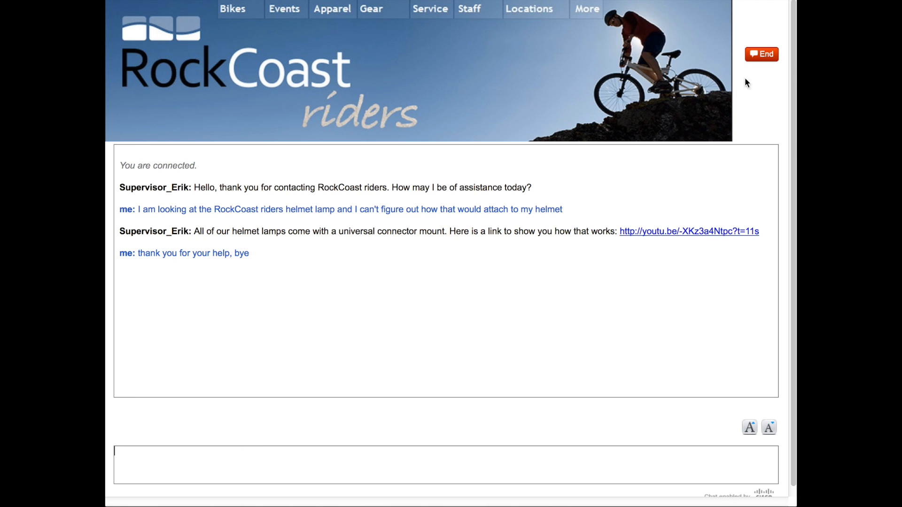
{"action": "left_click", "coordinate": [761, 54]}
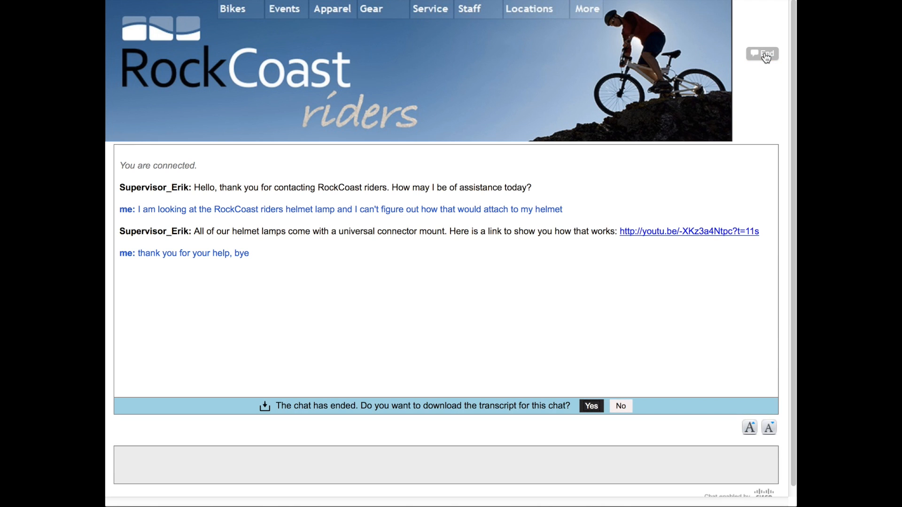
{"action": "mouse_move", "coordinate": [725, 180]}
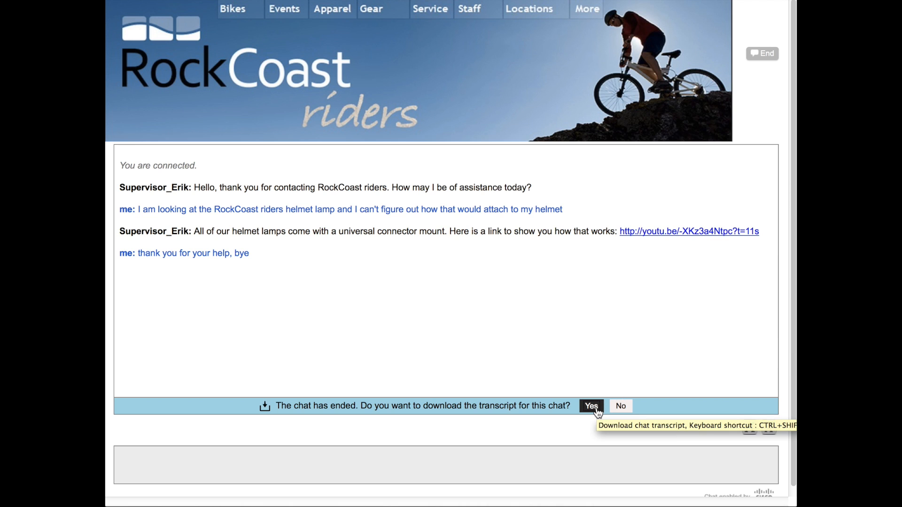
- Download the chat transcript as a PDF and confirm the Firefox download
{"action": "left_click", "coordinate": [591, 406]}
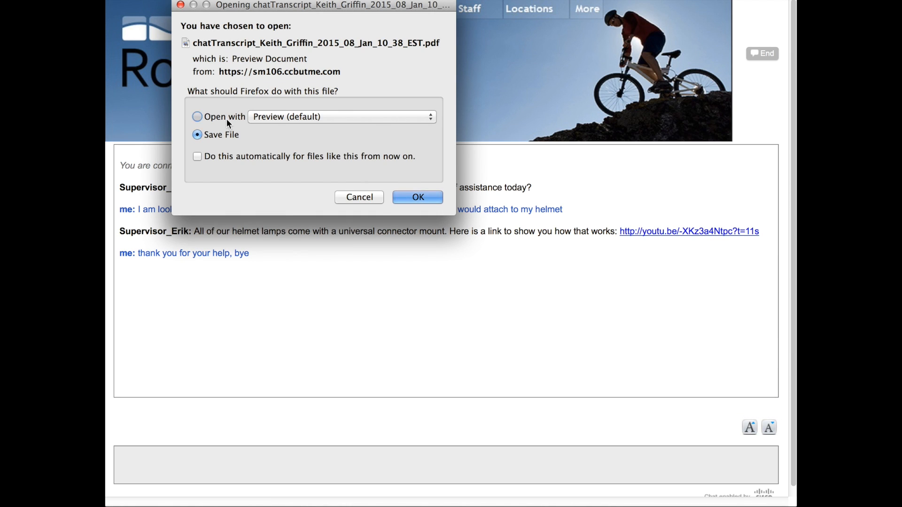
{"action": "left_click", "coordinate": [417, 197]}
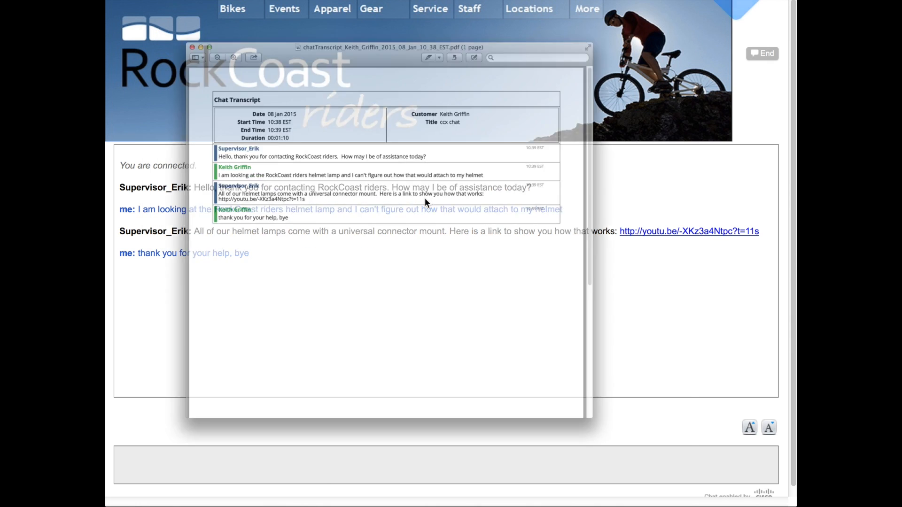